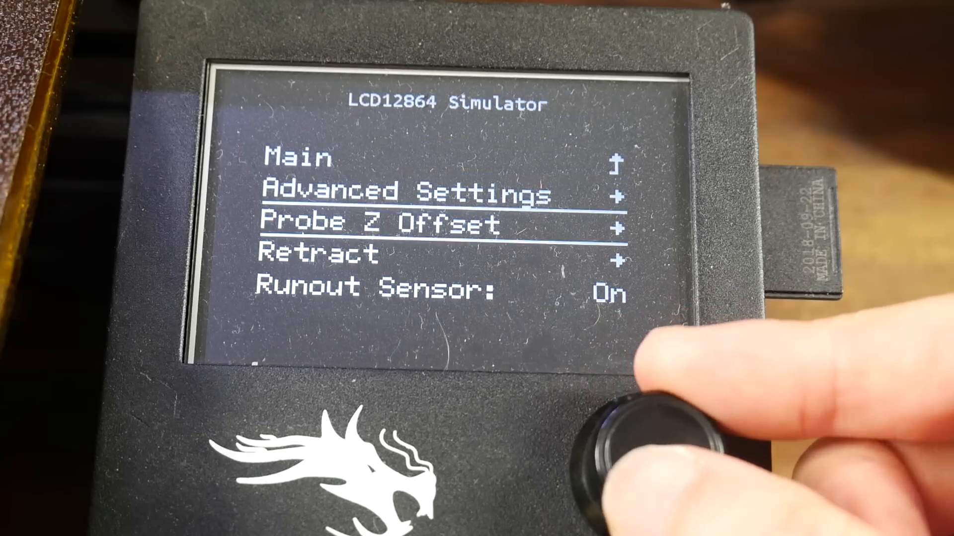
# - Enter the Retract submenu: auto-retract off, 1.00 mm at speed 40, hop 0.00 mm
pyautogui.click(644, 432)
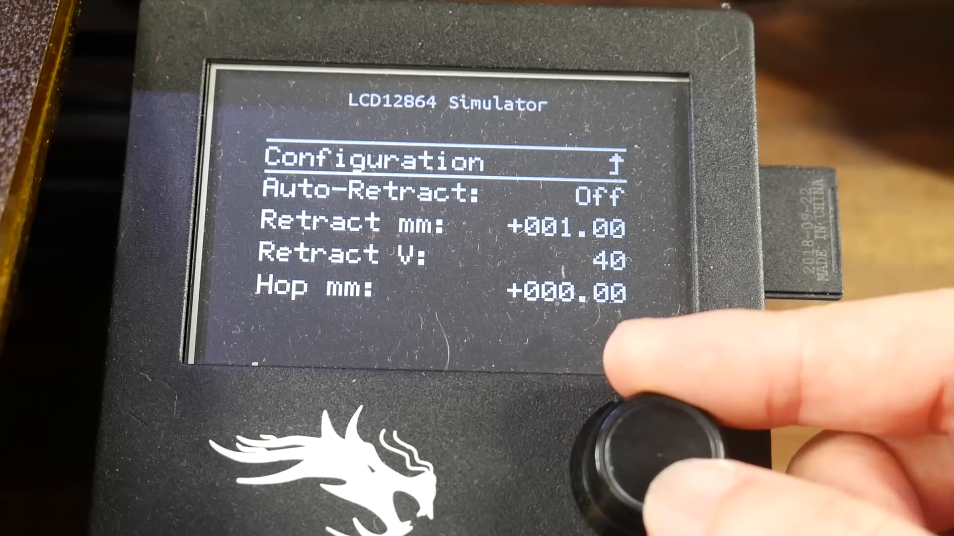